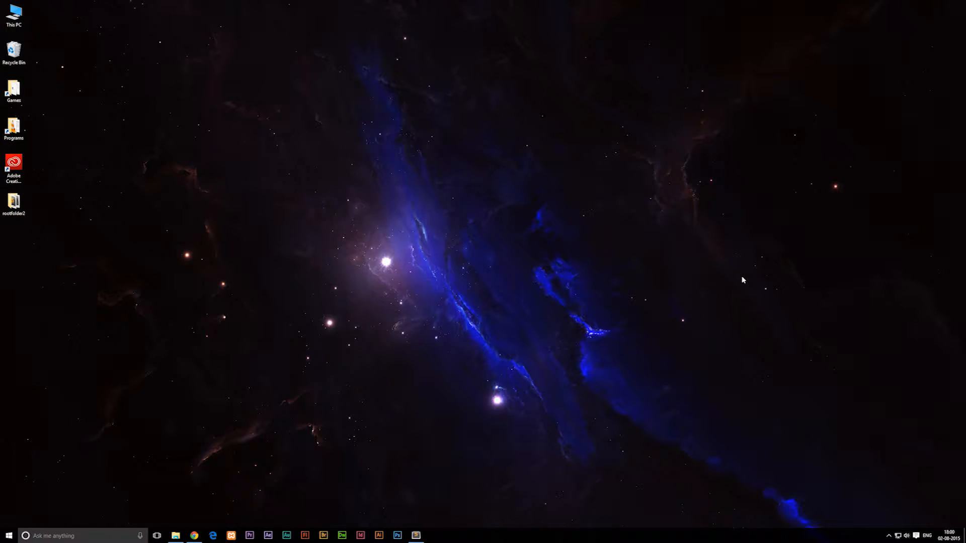
pyautogui.moveTo(280, 82)
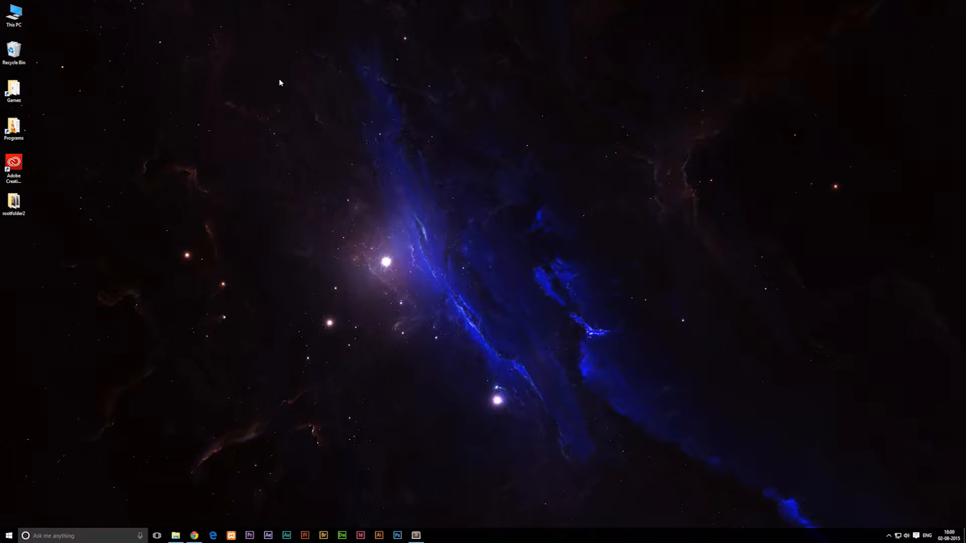
pyautogui.moveTo(499, 266)
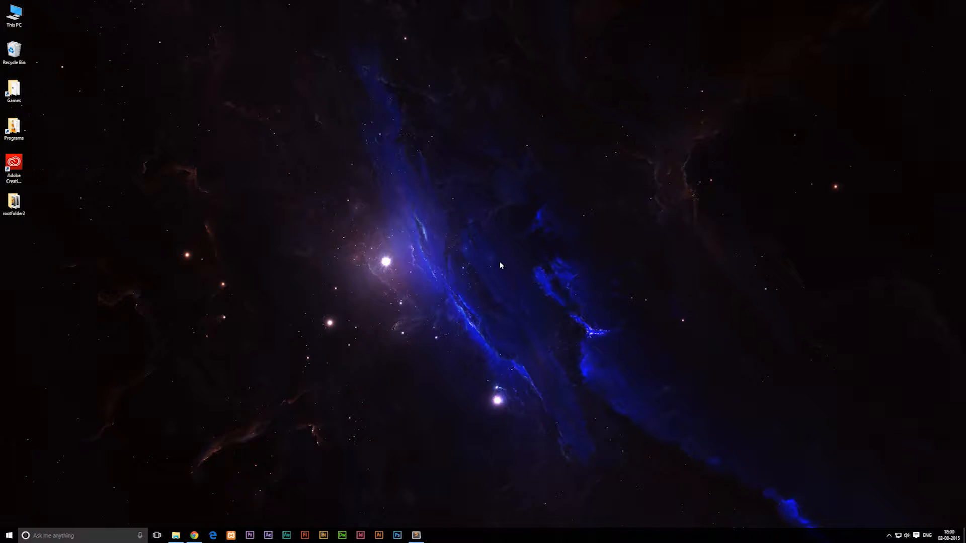
pyautogui.moveTo(582, 268)
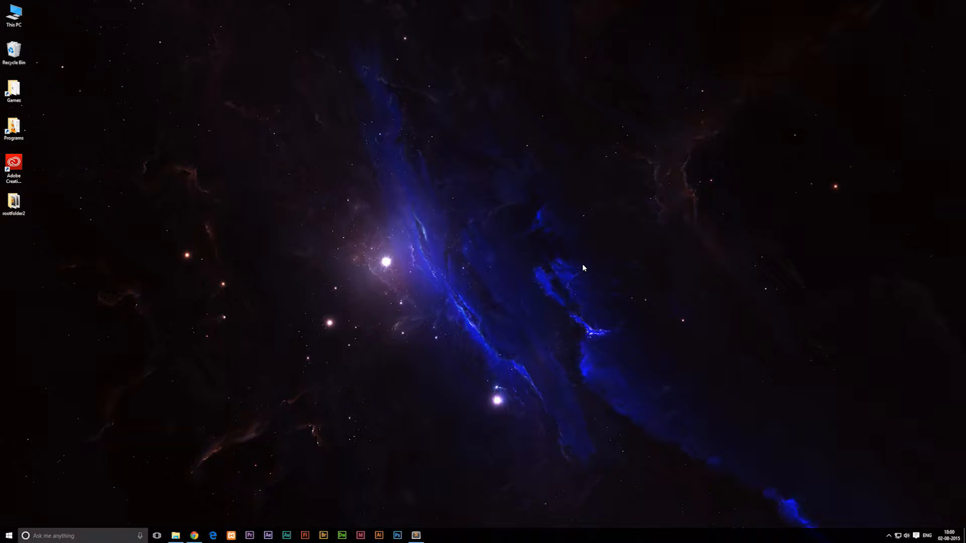
pyautogui.moveTo(640, 266)
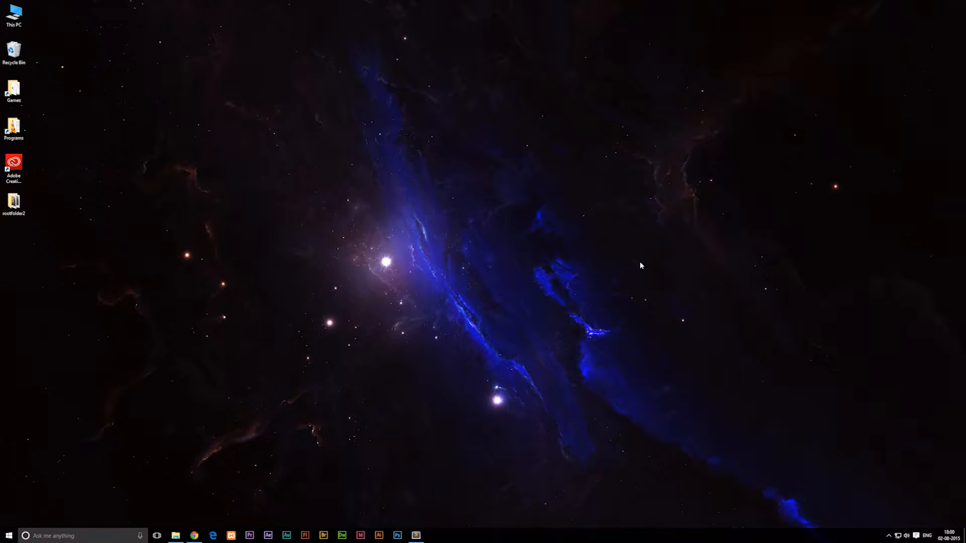
pyautogui.moveTo(639, 275)
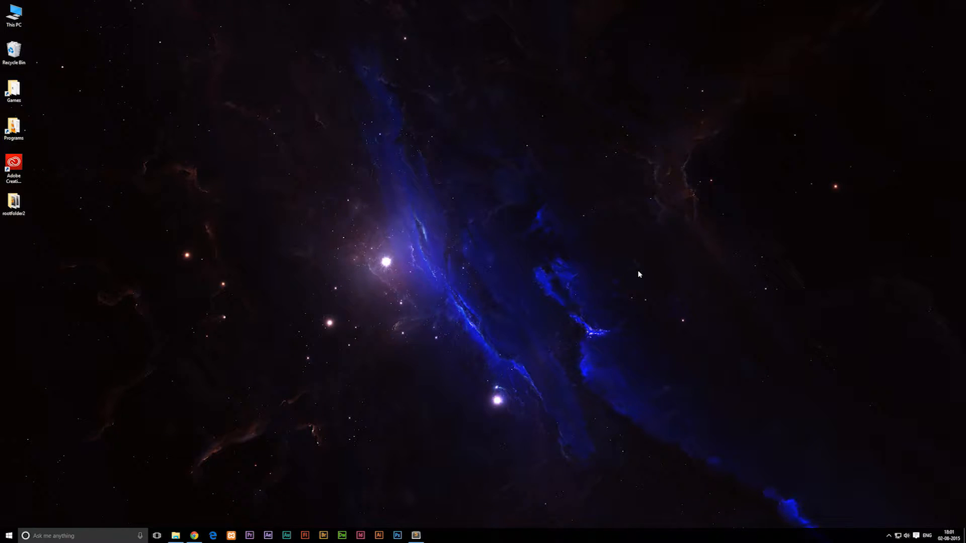
pyautogui.moveTo(637, 302)
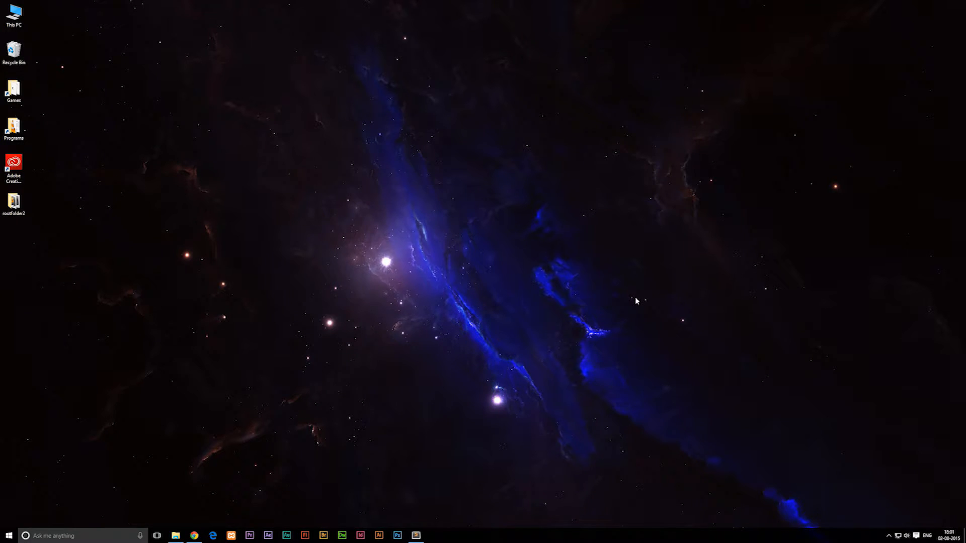
pyautogui.moveTo(465, 290)
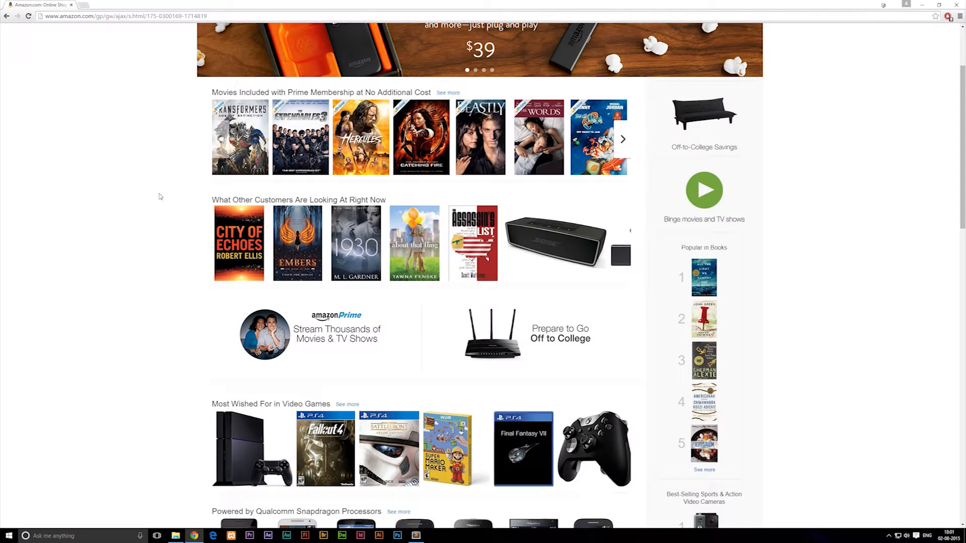
# Scroll to the top of the Amazon homepage to show the search bar and Fire TV Stick promotion.
pyautogui.scroll(3)
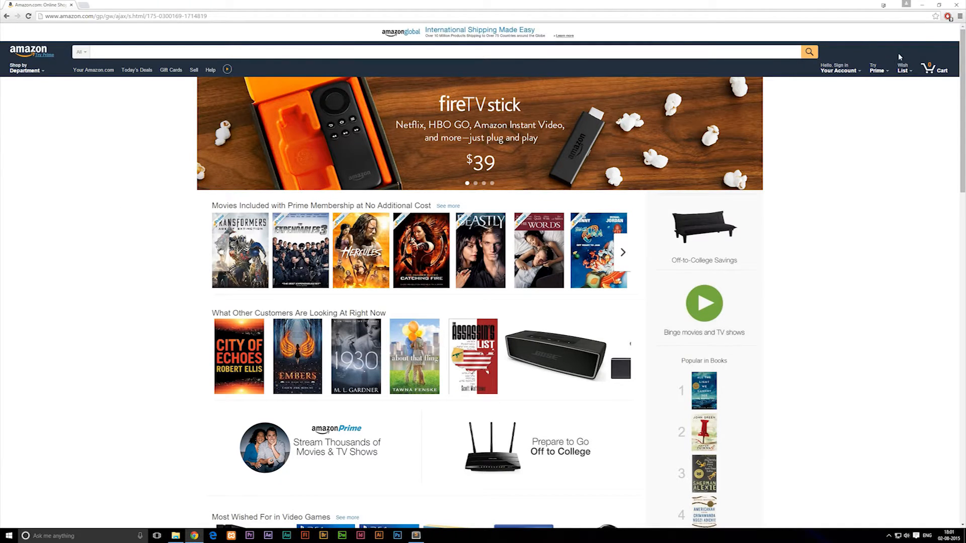
pyautogui.moveTo(843, 242)
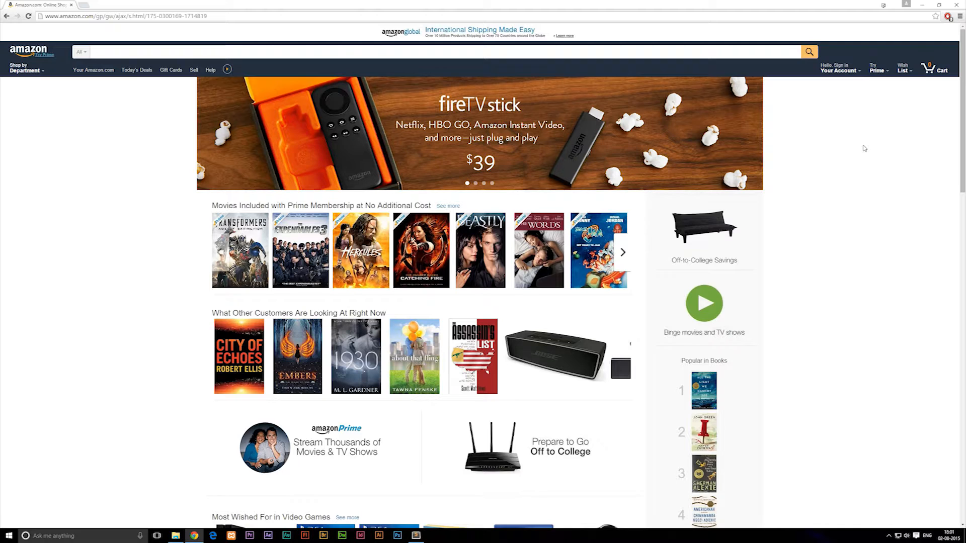
pyautogui.moveTo(190, 195)
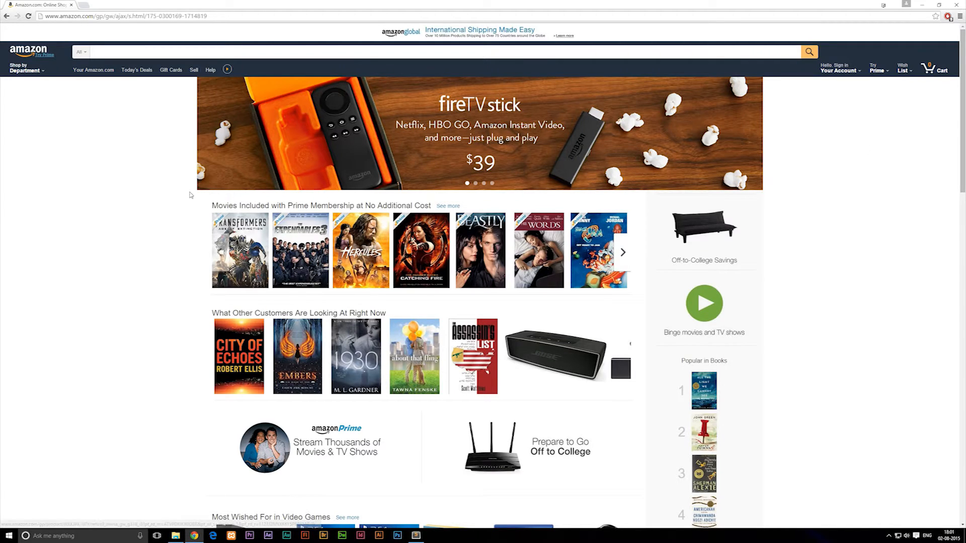
pyautogui.moveTo(36, 92)
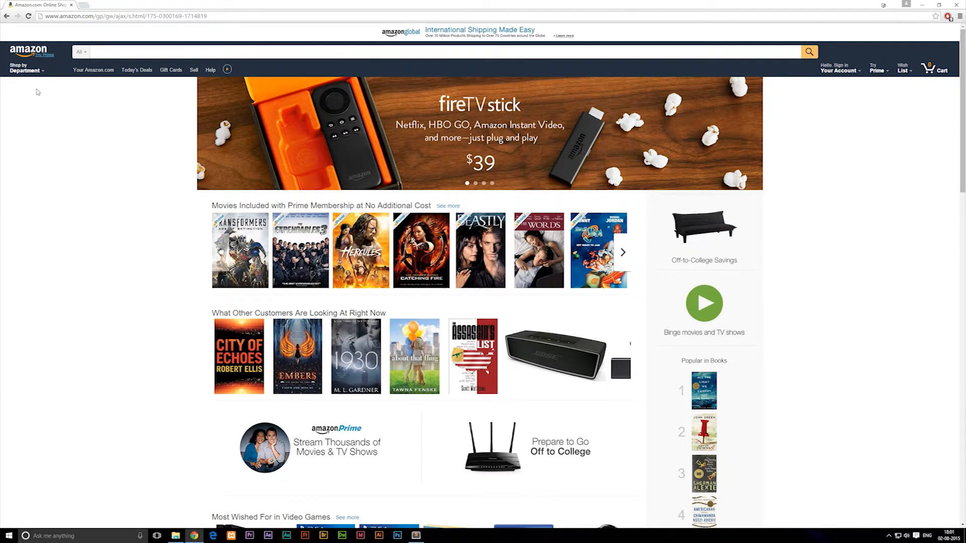
pyautogui.moveTo(3, 93)
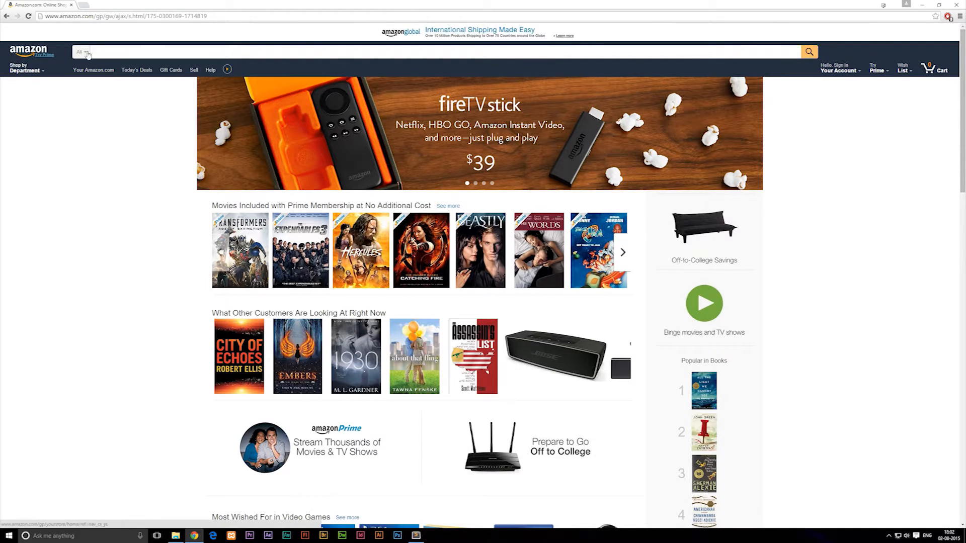
pyautogui.click(839, 68)
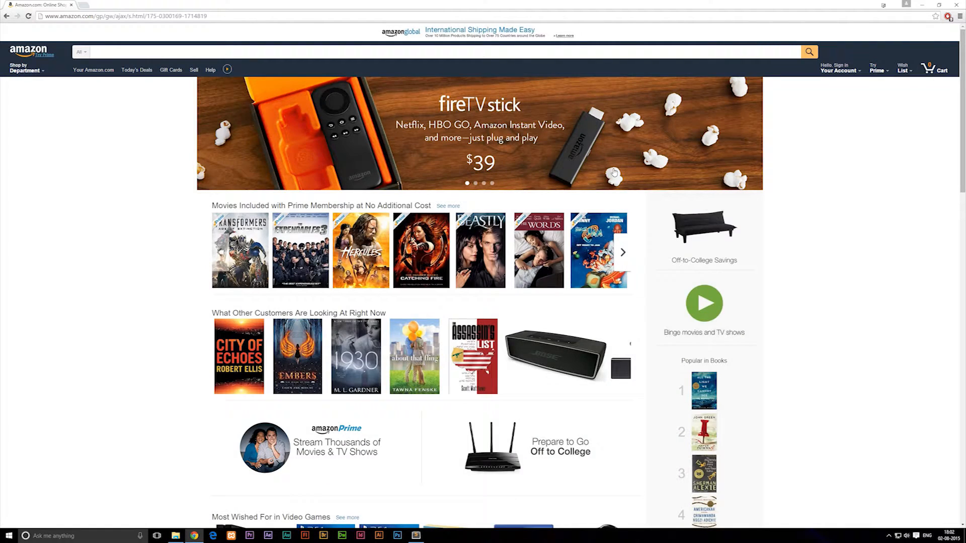
pyautogui.scroll(-3)
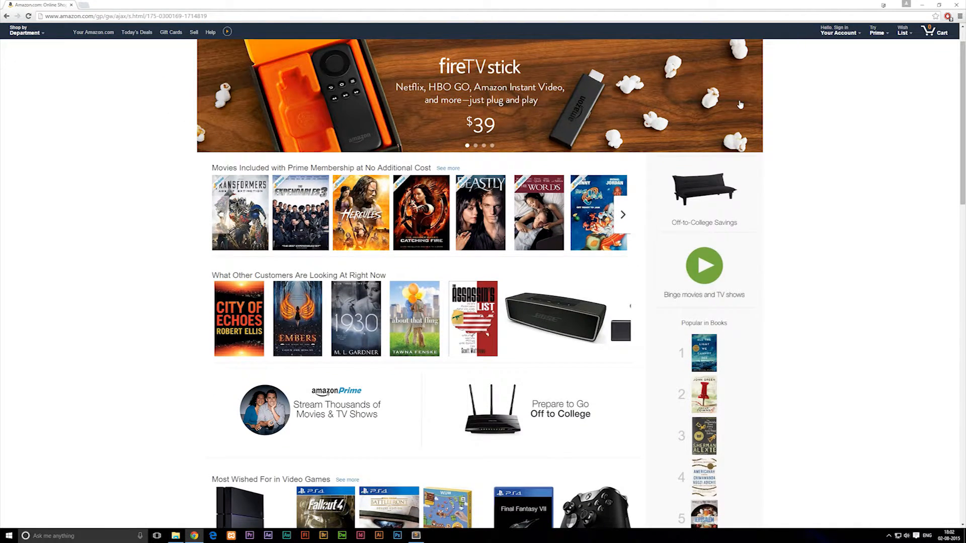
pyautogui.scroll(-3)
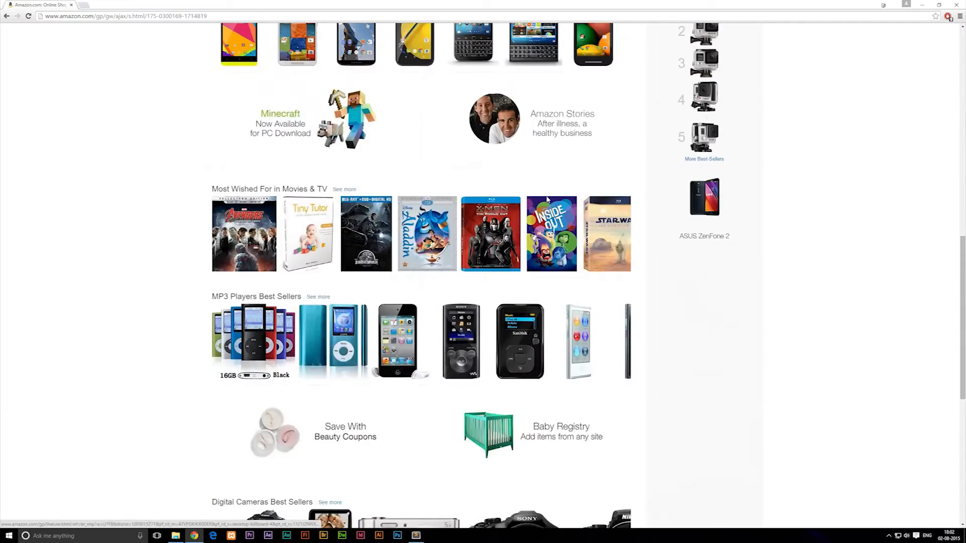
pyautogui.scroll(-3)
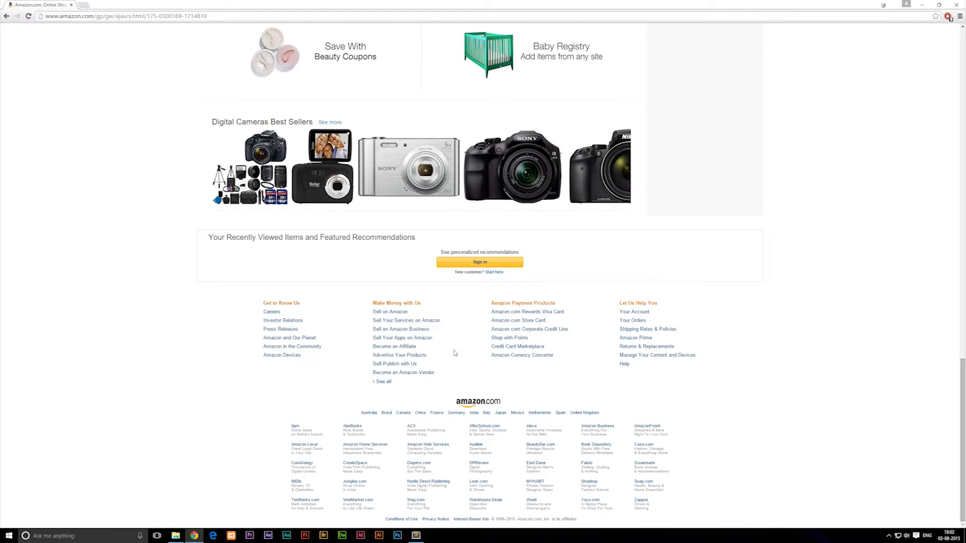
pyautogui.moveTo(518, 346)
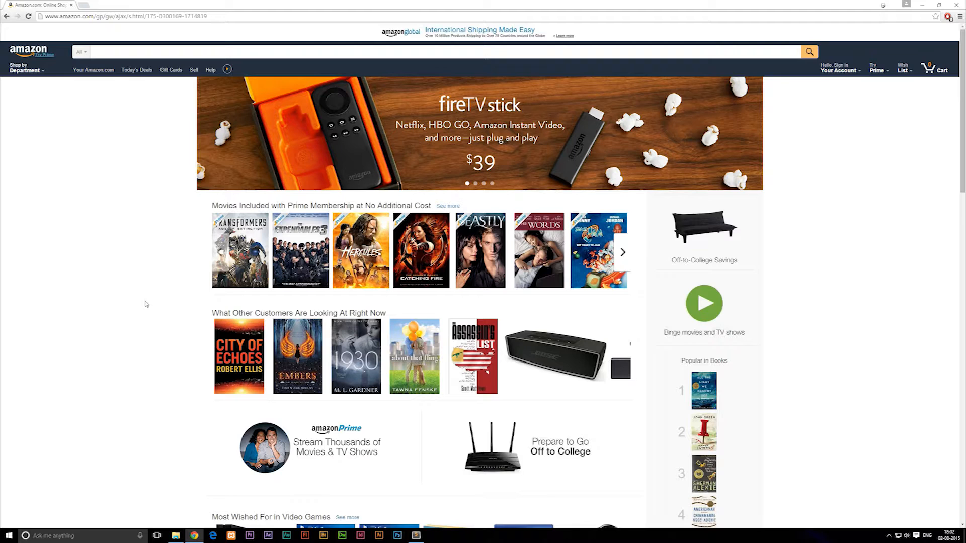
pyautogui.moveTo(906, 130)
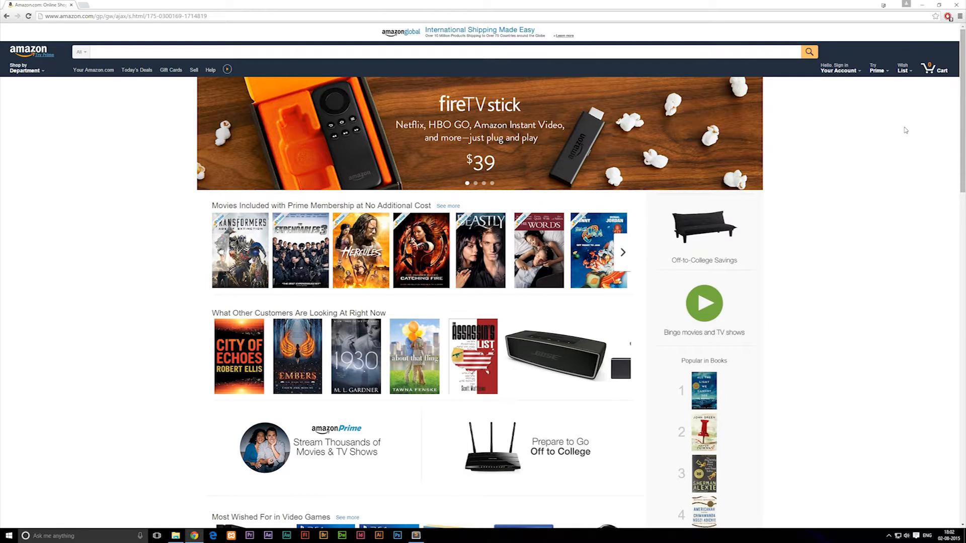
pyautogui.click(840, 68)
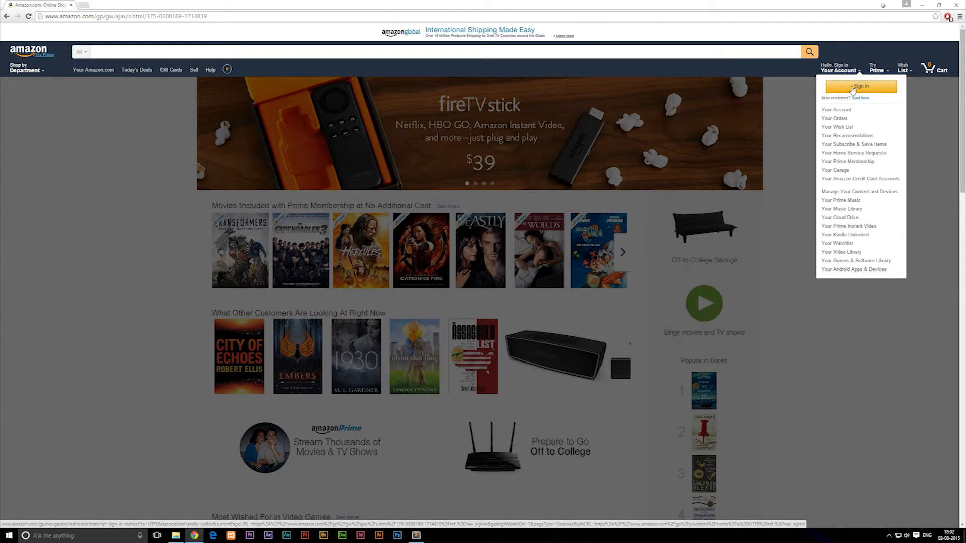
pyautogui.click(157, 140)
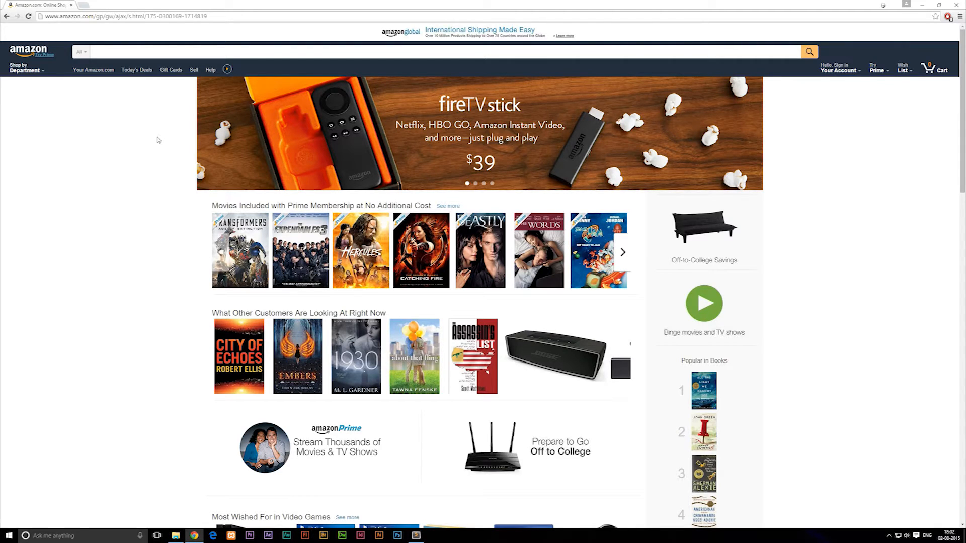
pyautogui.moveTo(171, 69)
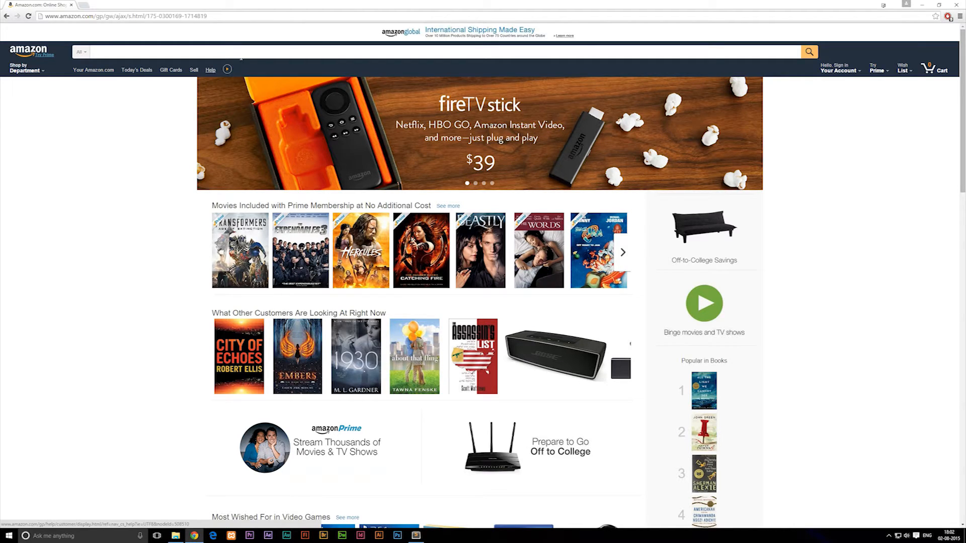
pyautogui.scroll(-3)
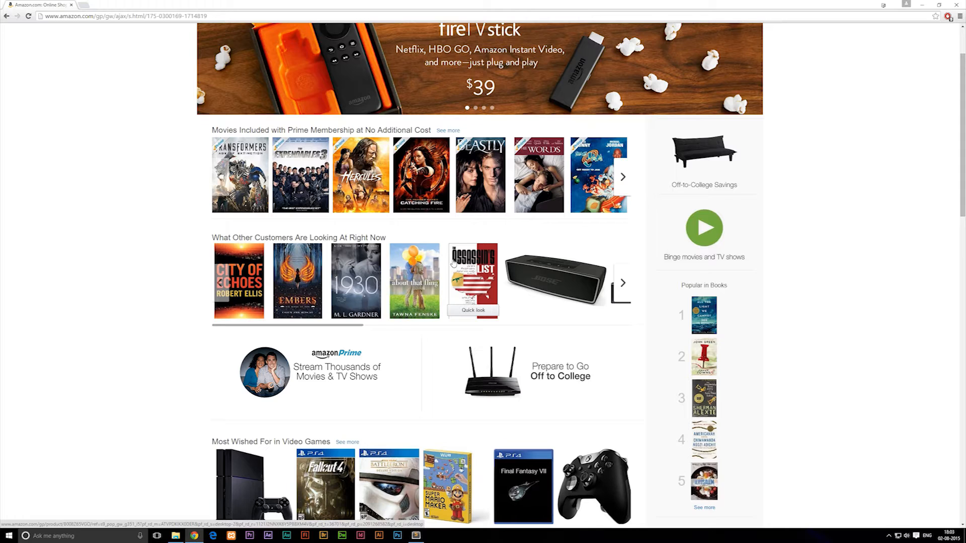
pyautogui.moveTo(824, 252)
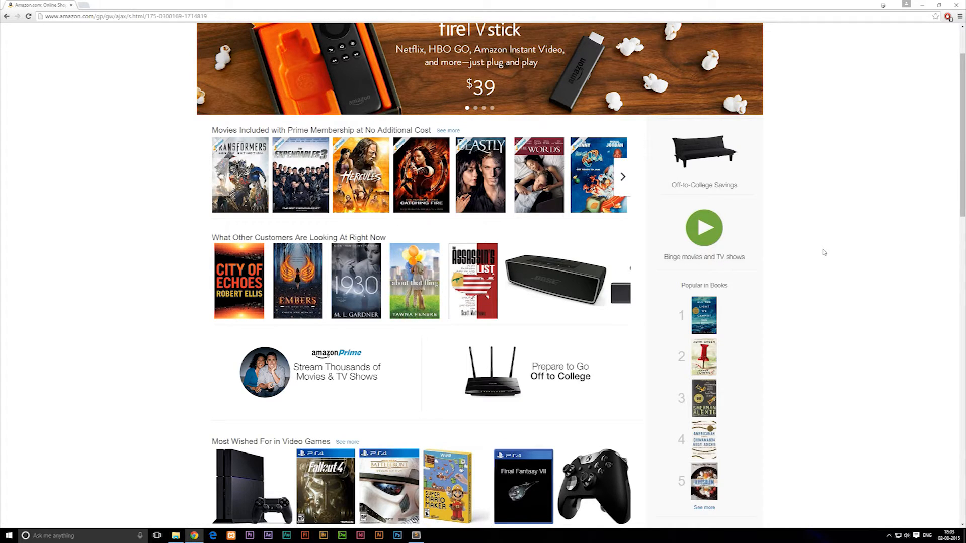
pyautogui.moveTo(381, 332)
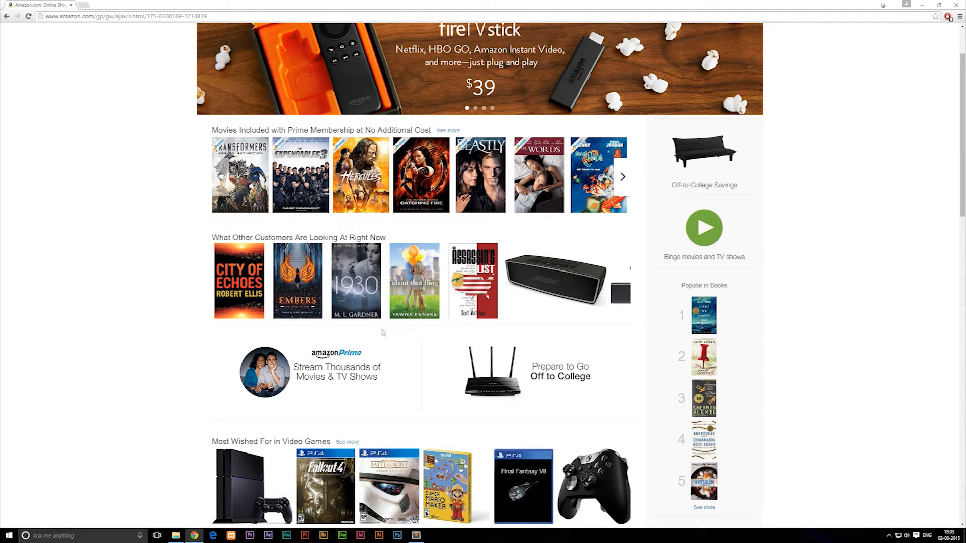
pyautogui.moveTo(506, 82)
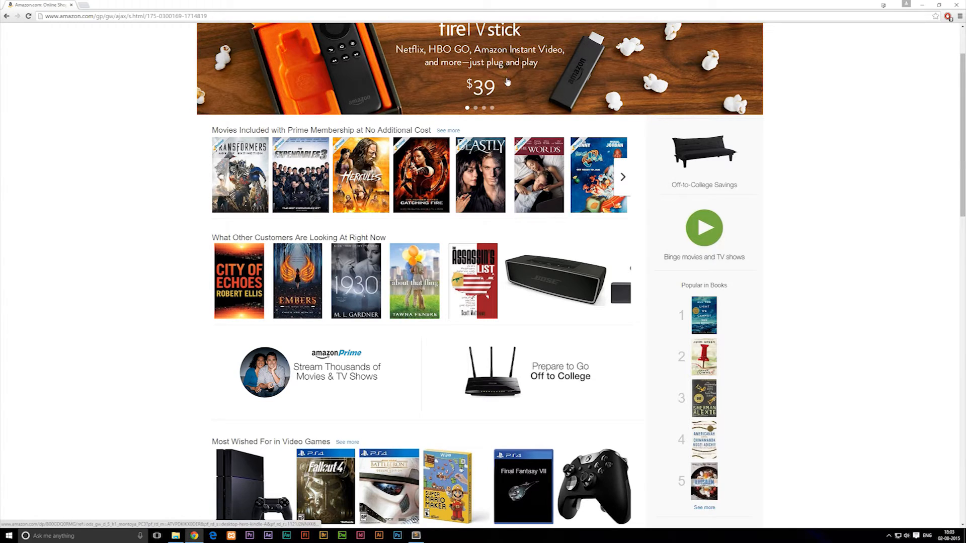
pyautogui.scroll(-3)
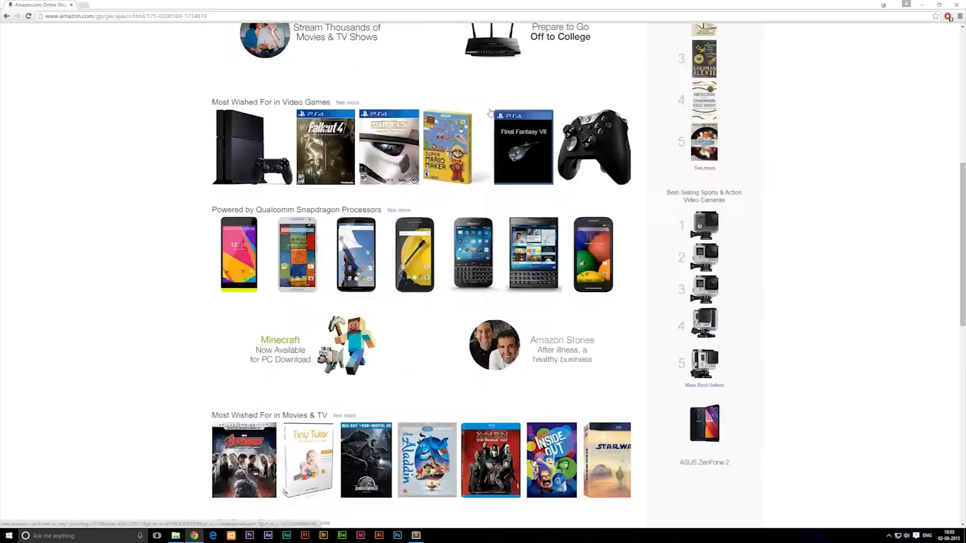
pyautogui.scroll(-3)
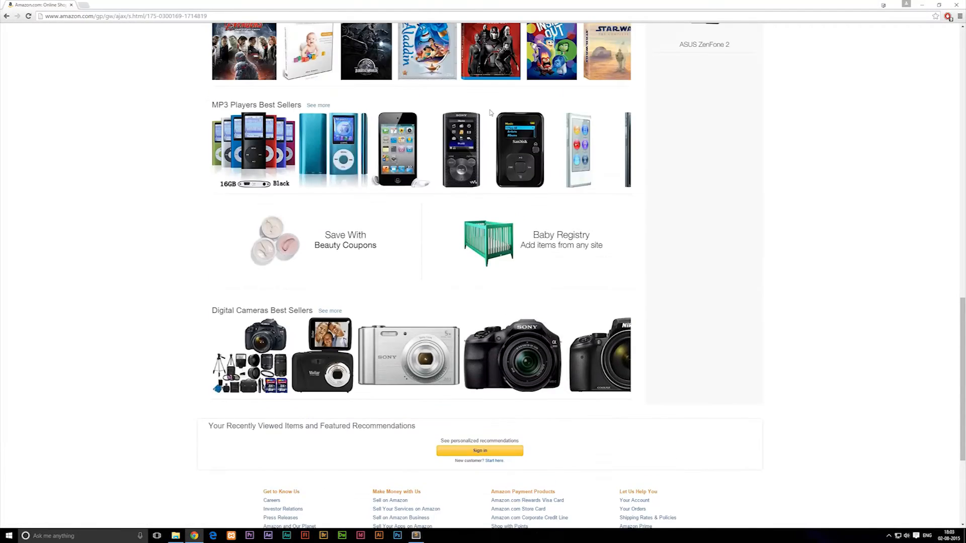
pyautogui.scroll(3)
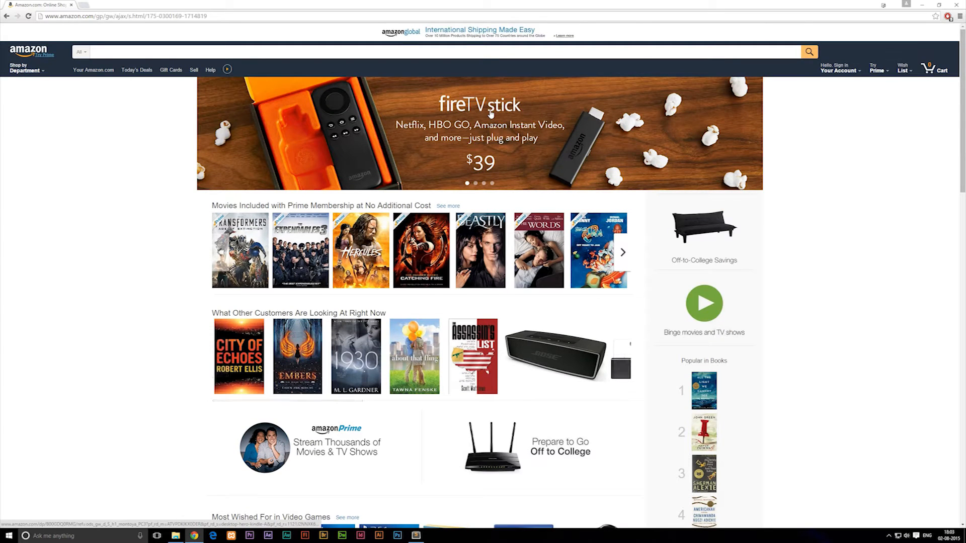
pyautogui.moveTo(508, 130)
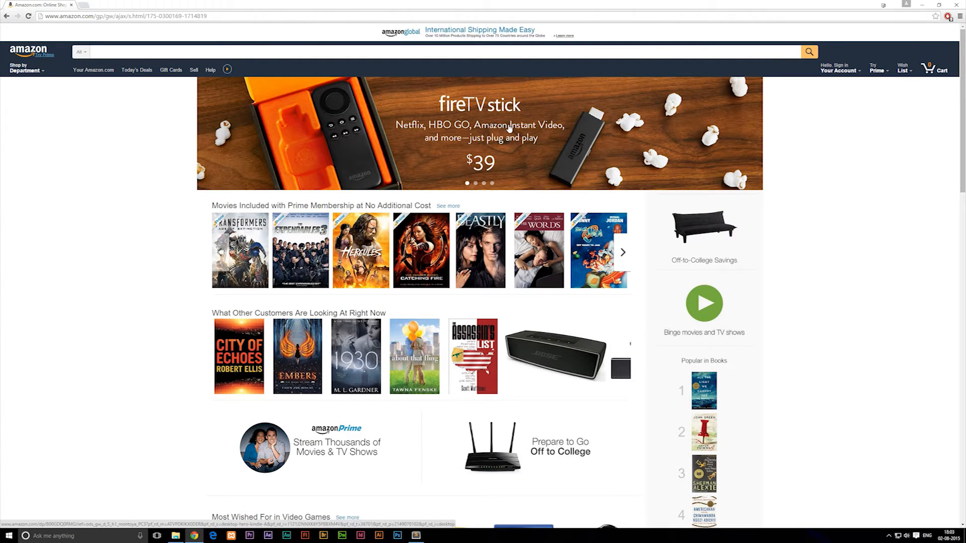
pyautogui.moveTo(544, 135)
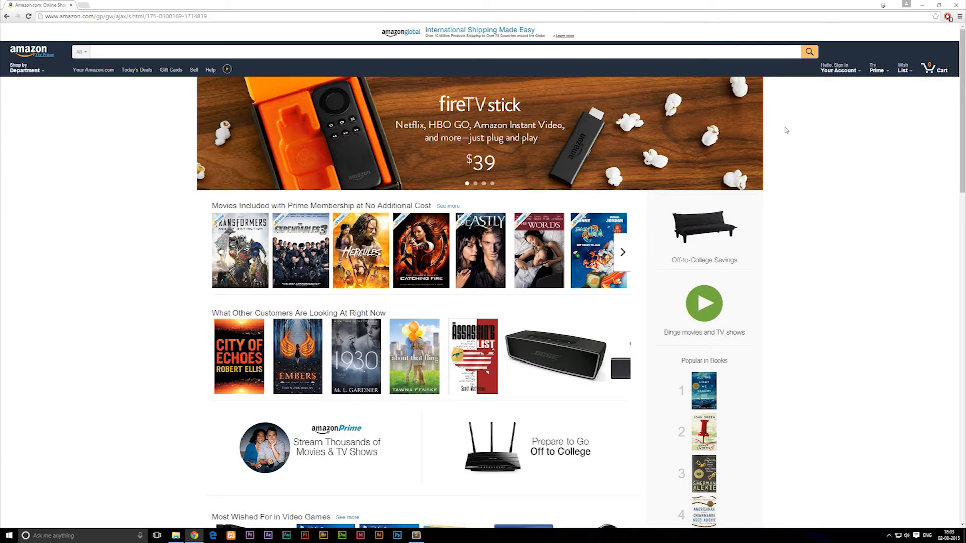
pyautogui.moveTo(793, 126)
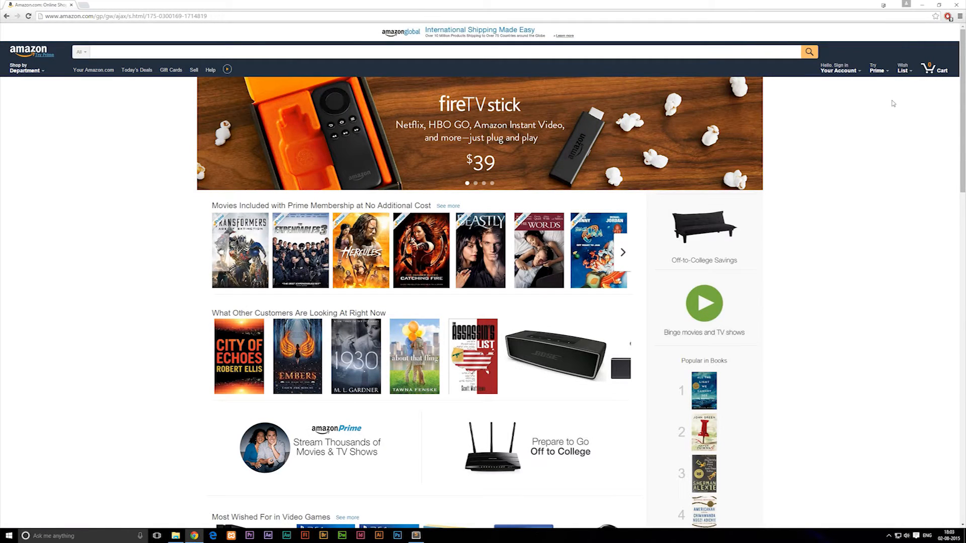
pyautogui.moveTo(908, 115)
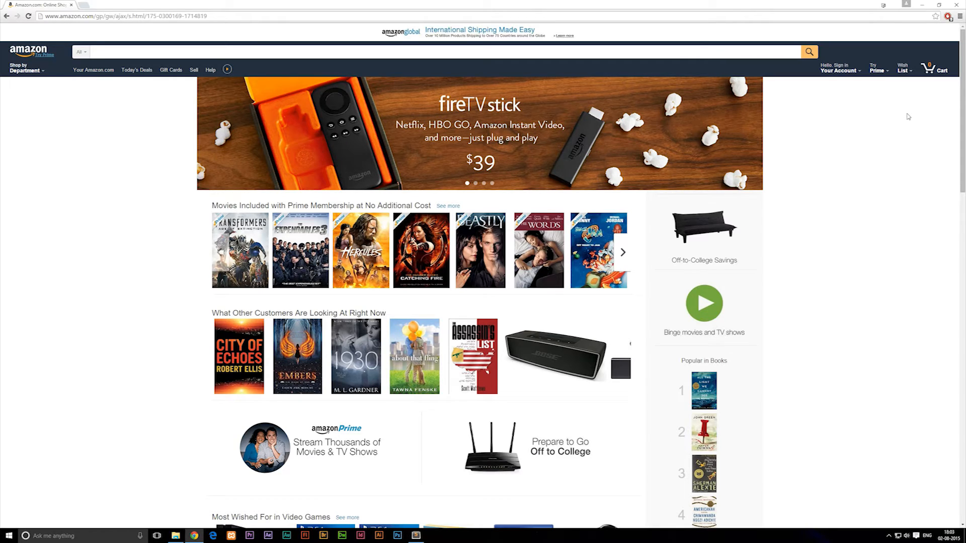
pyautogui.moveTo(896, 126)
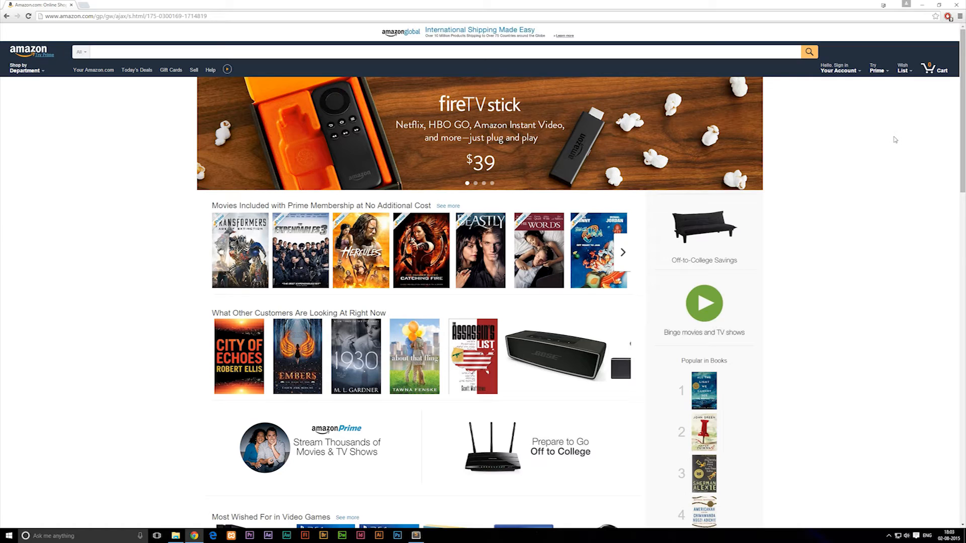
pyautogui.moveTo(812, 202)
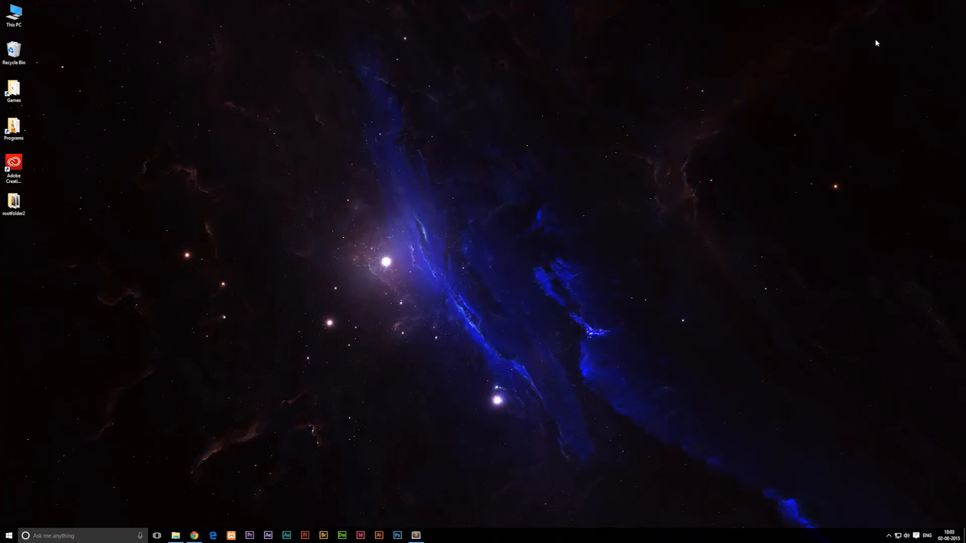
pyautogui.moveTo(647, 255)
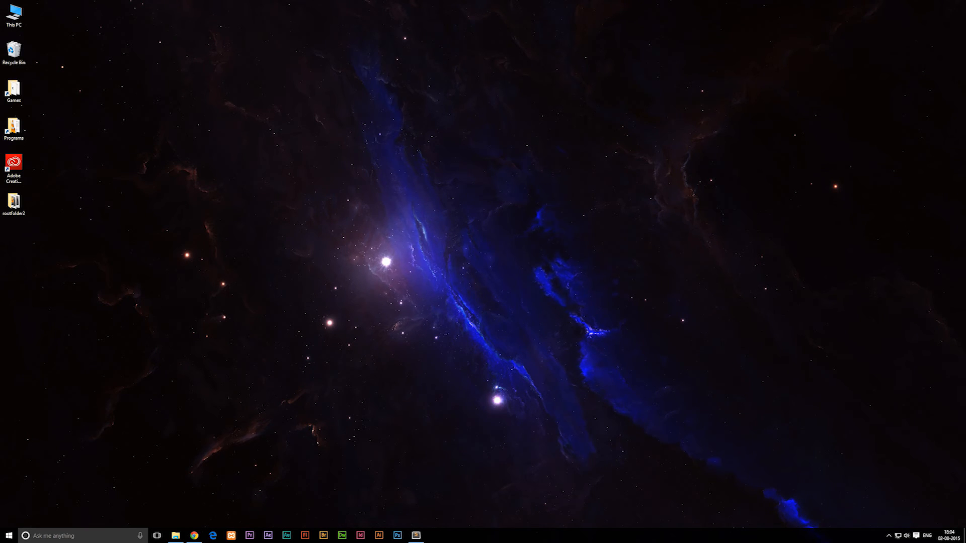
pyautogui.moveTo(276, 232)
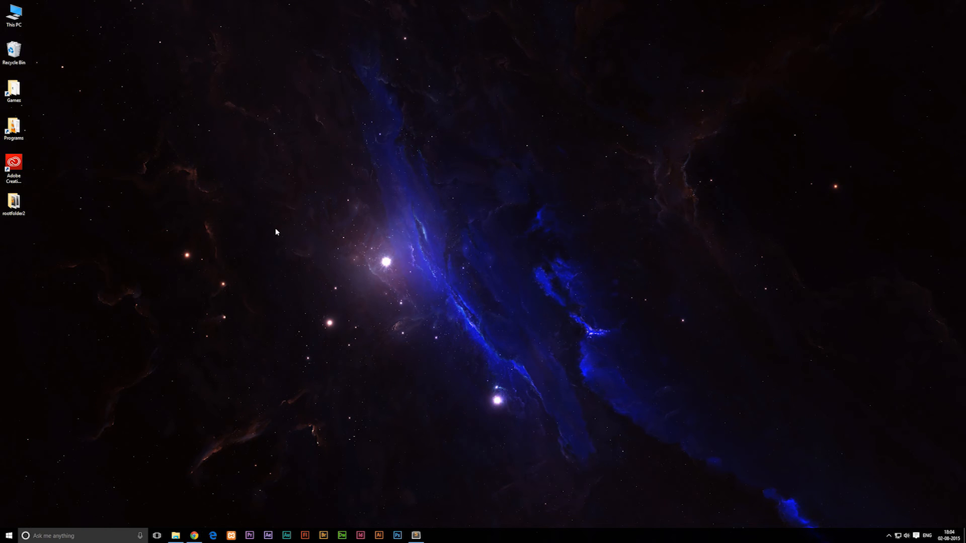
pyautogui.moveTo(113, 382)
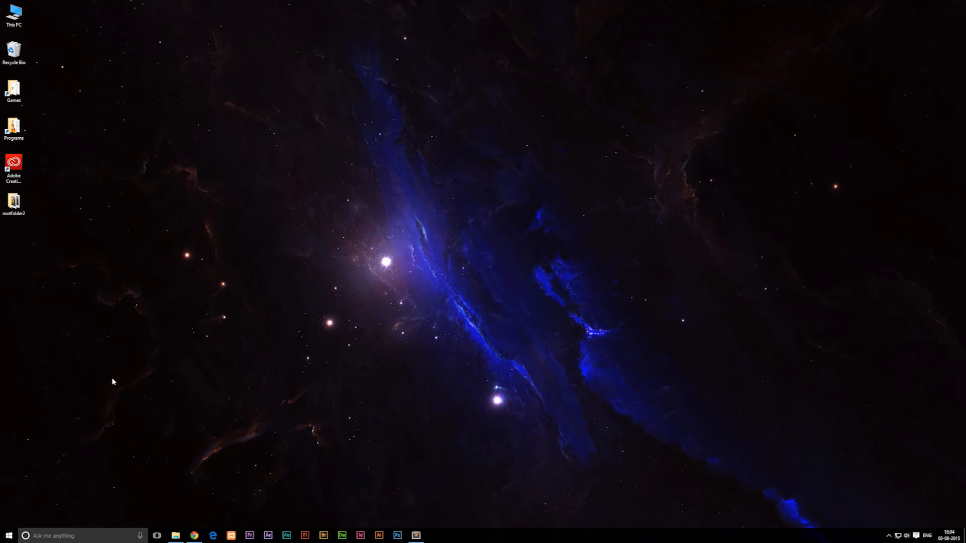